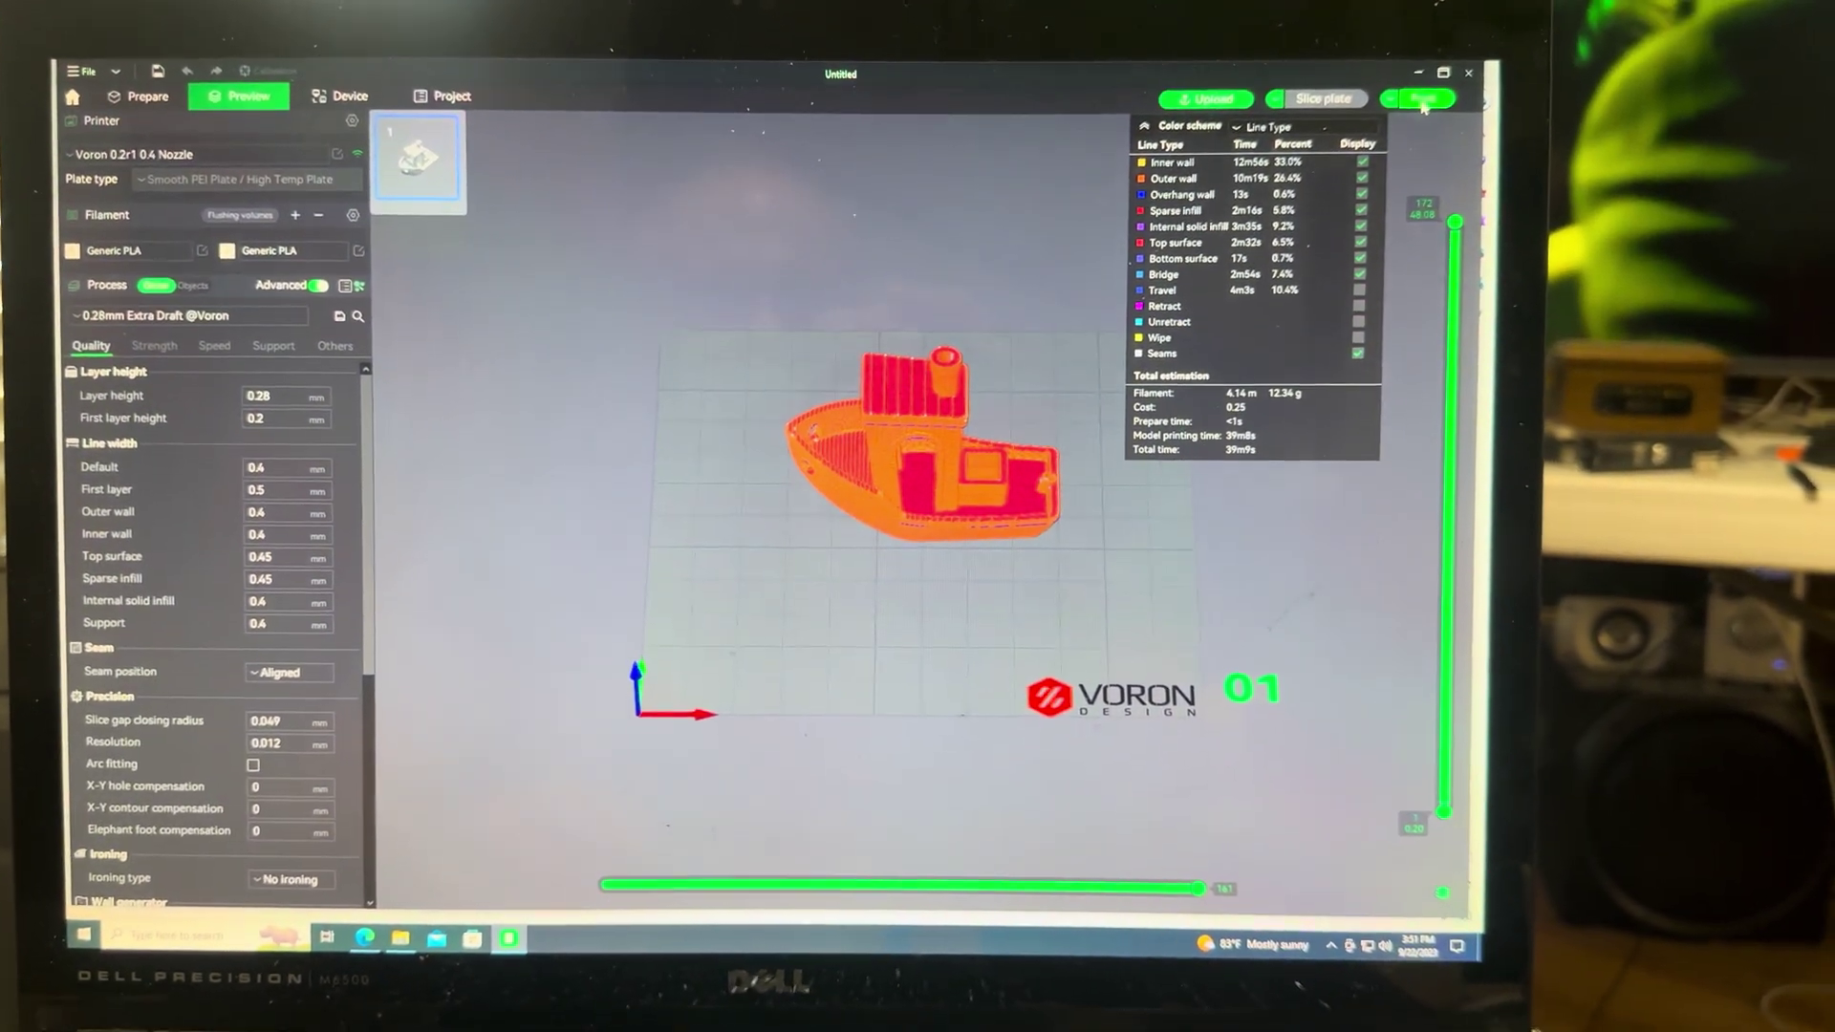
Upload the sliced 3DBenchy G-code to the Voron from the Print dialog
{"action": "left_click", "coordinate": [1429, 97]}
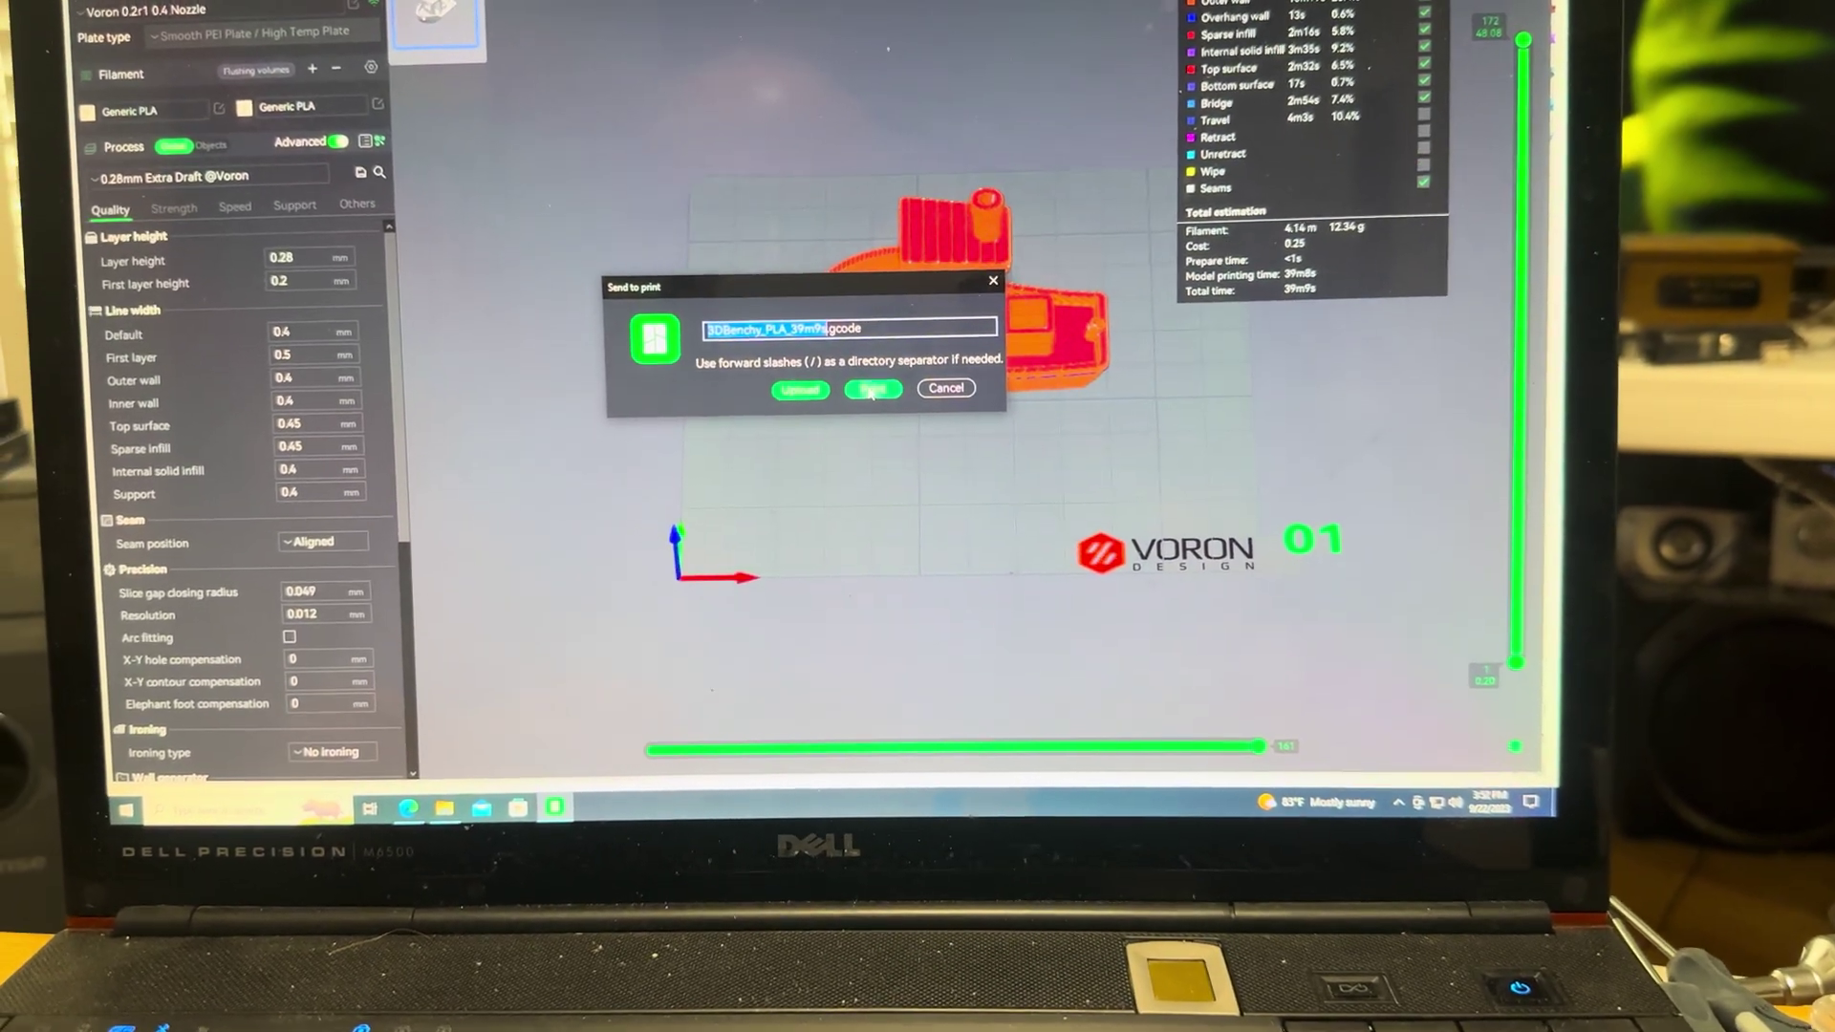
{"action": "left_click", "coordinate": [871, 389]}
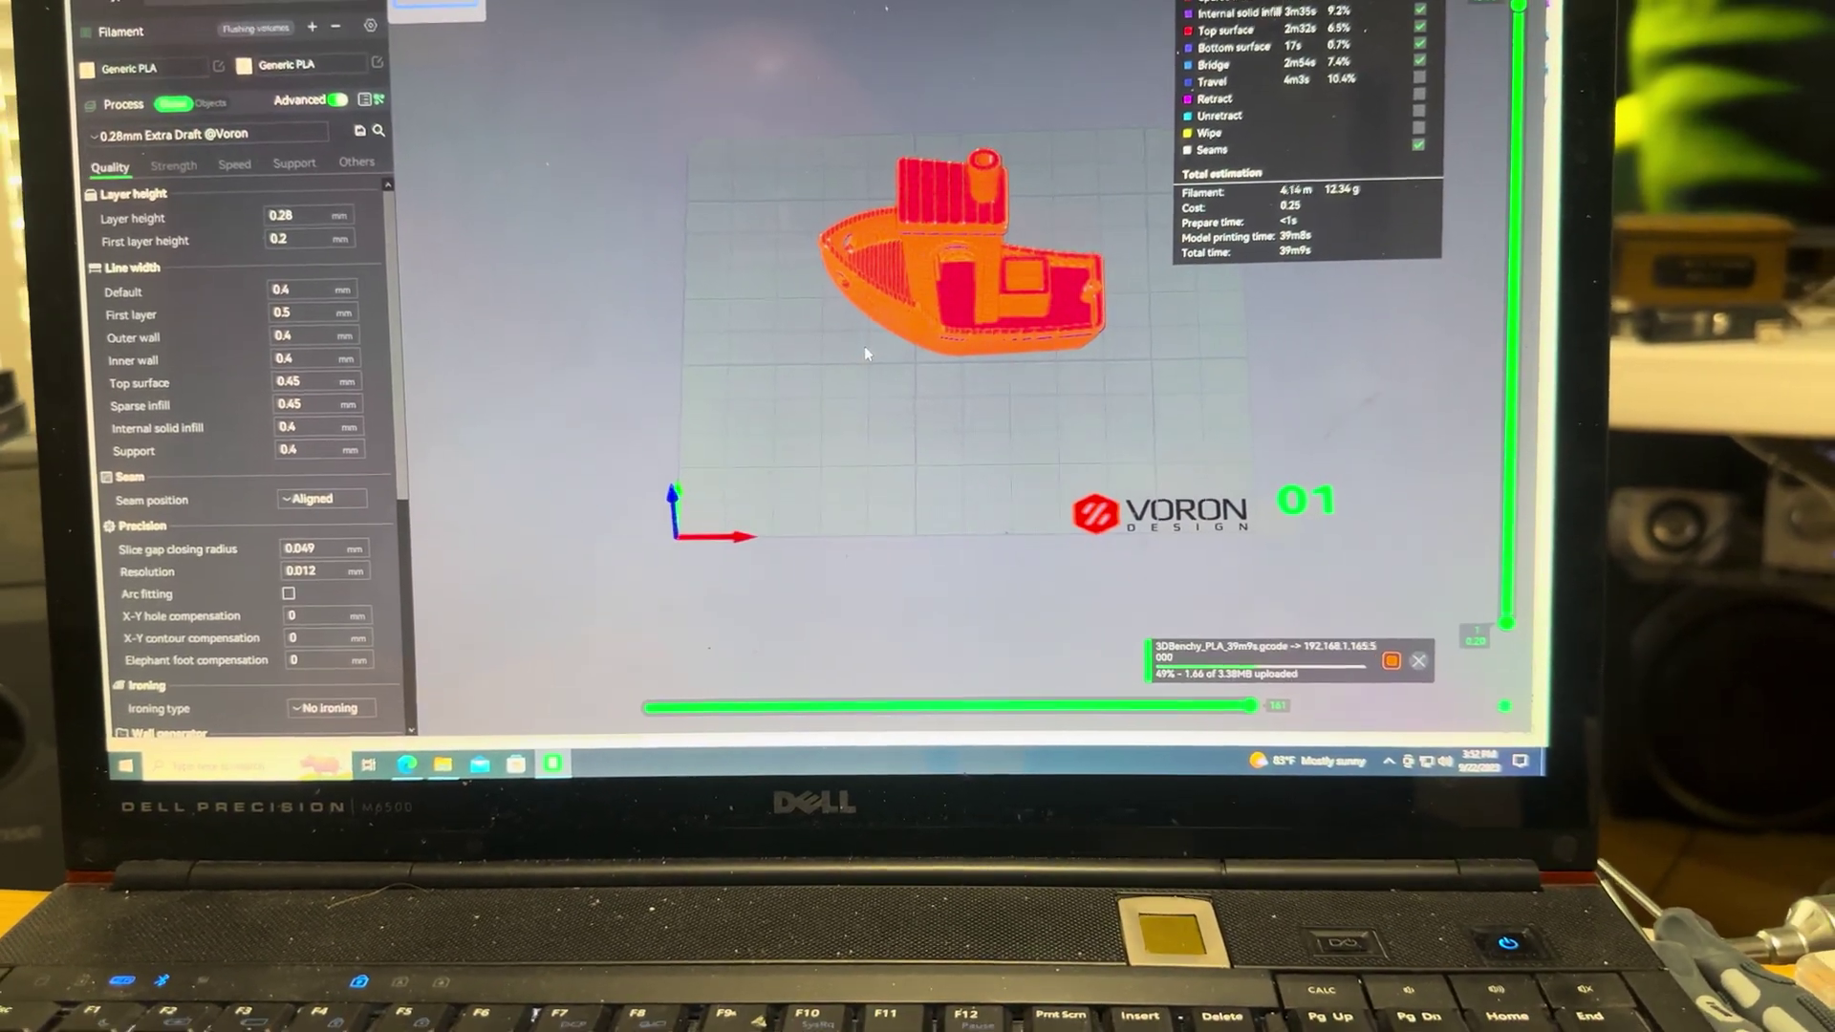